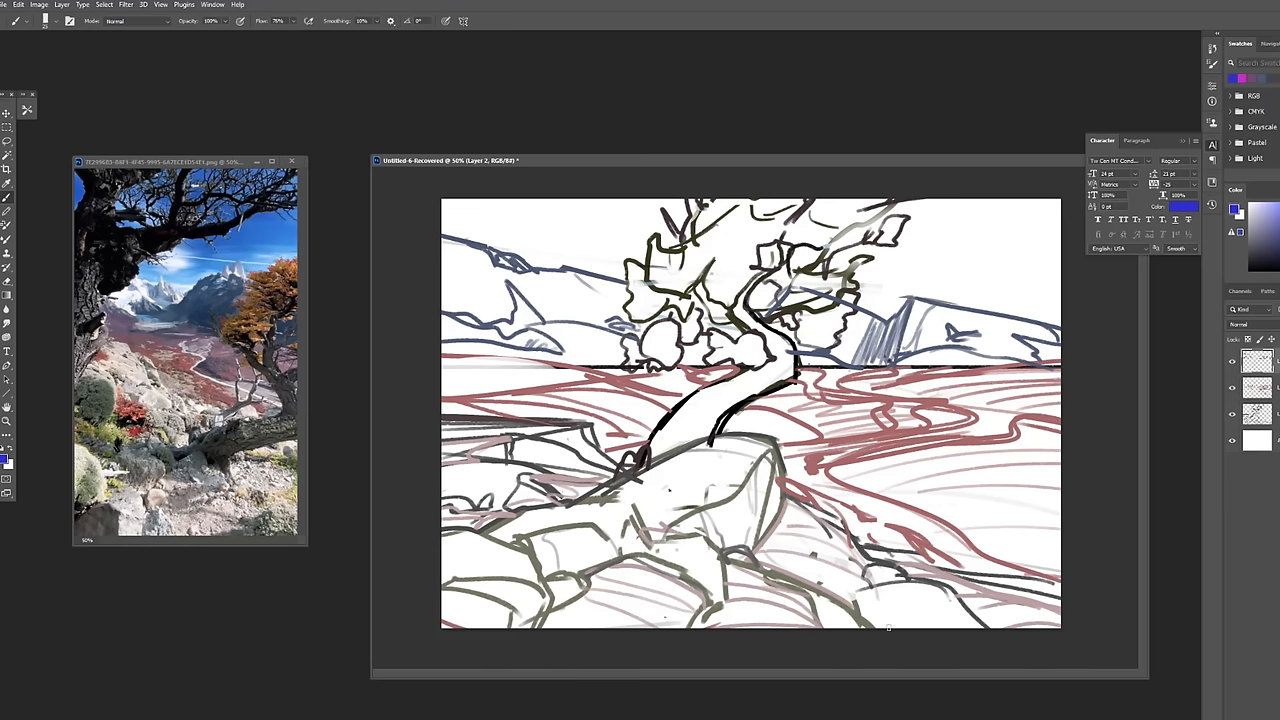
Sketch a leafy shrub outline on the right and bring up the current layer's options.
{"action": "left_click_drag", "start_coordinate": [520, 210], "coordinate": [460, 330]}
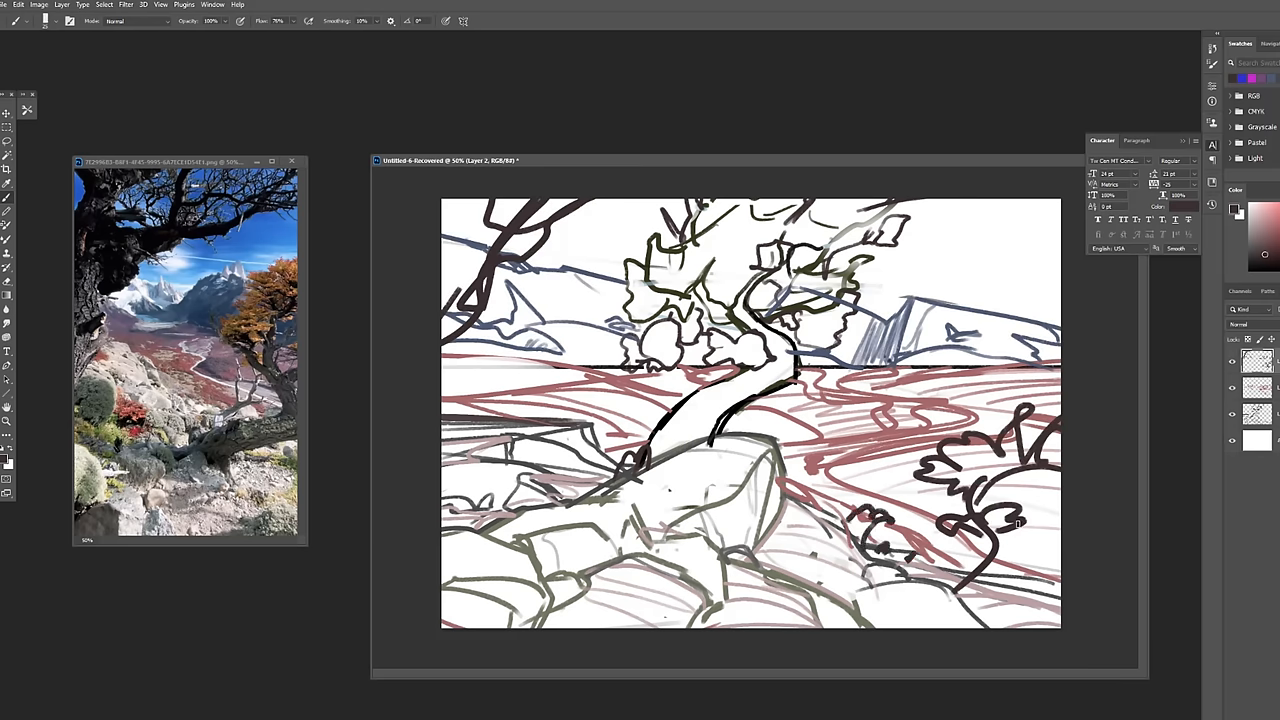
{"action": "right_click", "coordinate": [1256, 364]}
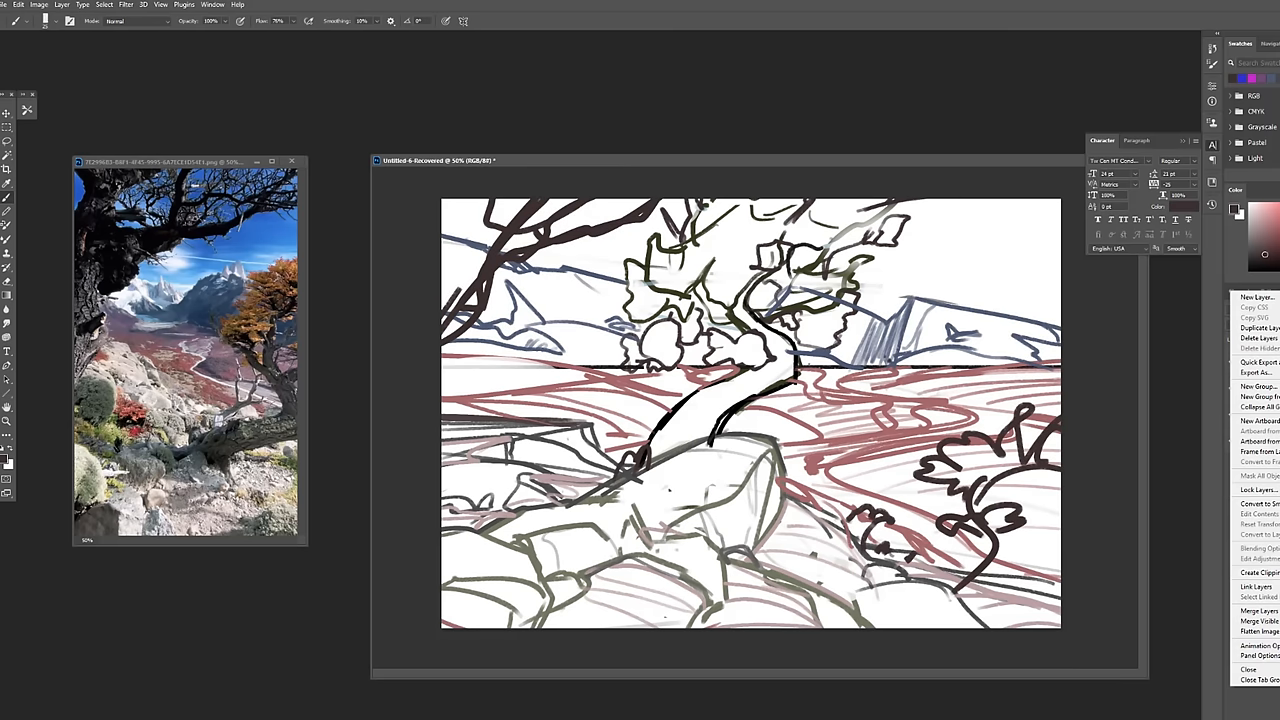